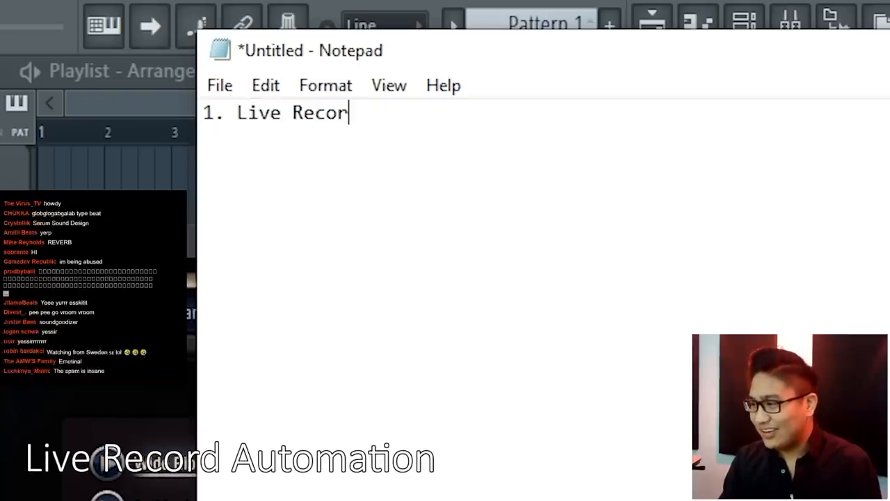
Step: Type '1. Live Record Automation' as the first tip in the Notepad list
text(d Automa)
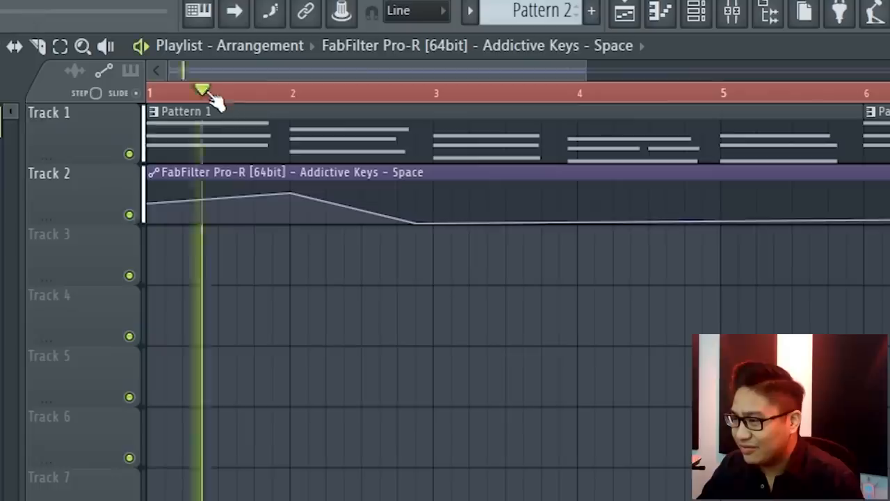
Step: Move the song position to bar 1 and replace Track 2's Pro-R automation clip with Pattern 3
click(298, 91)
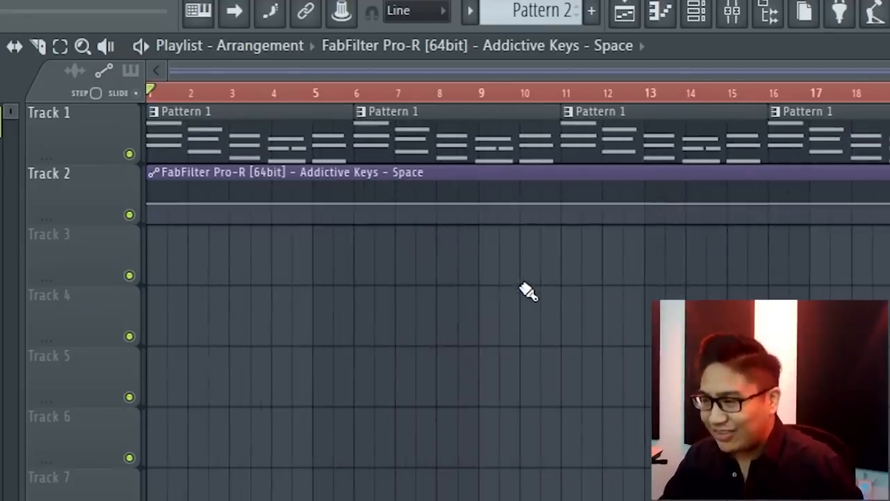
right_click(49, 113)
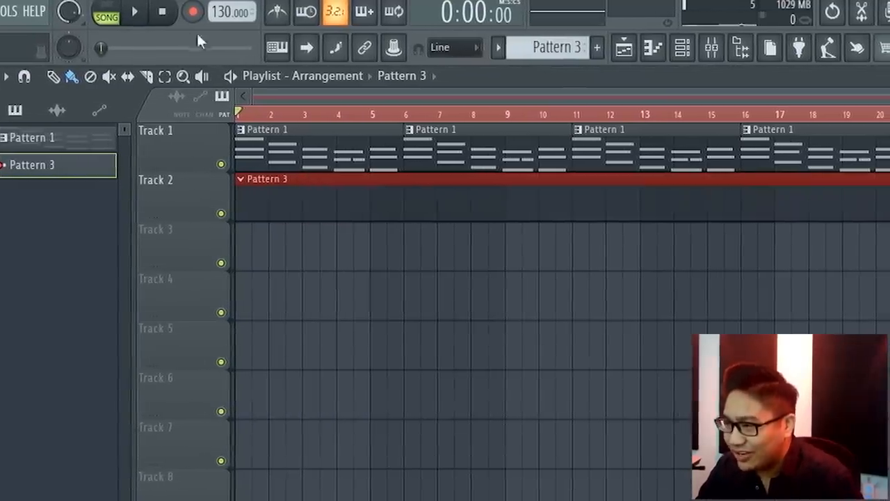
Step: Live-record a Pro-R Space knob sweep as notes and automation, then lower the post EQ
click(193, 11)
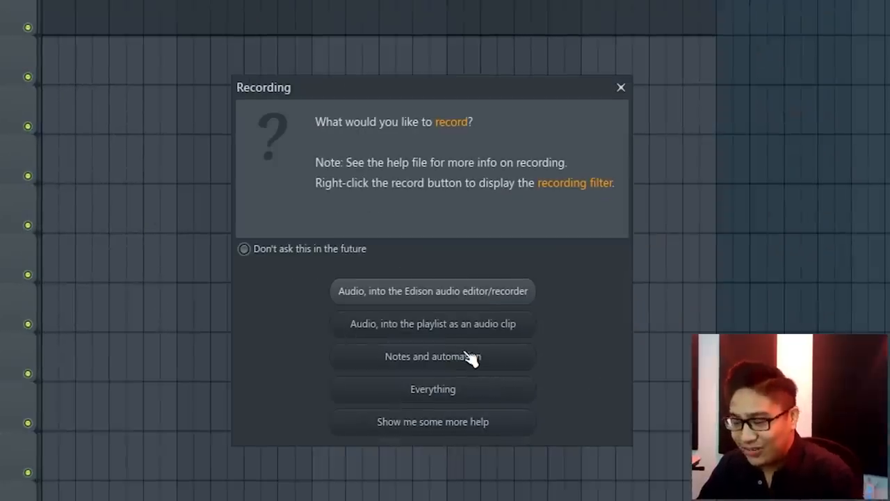
click(620, 87)
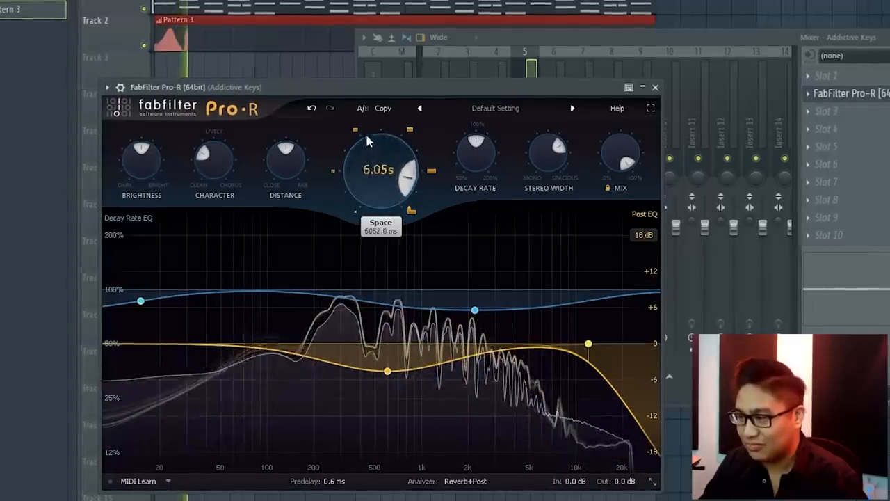
drag(379, 170, 379, 195)
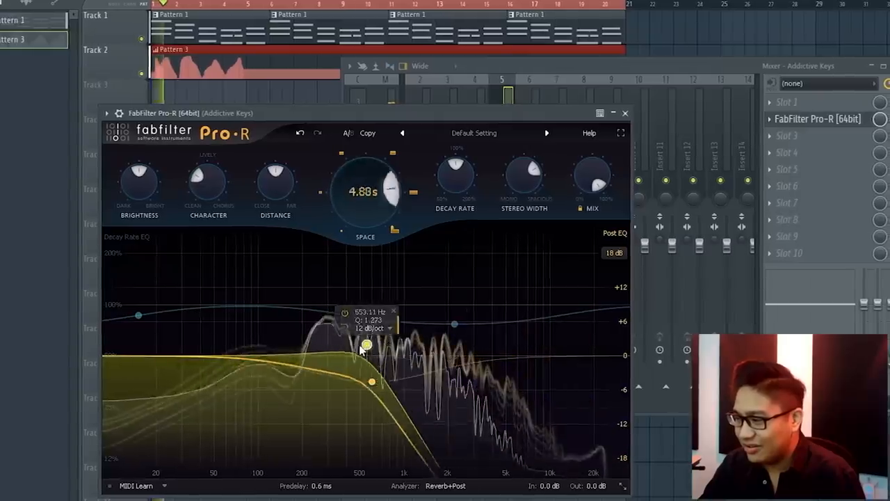
drag(366, 345, 460, 341)
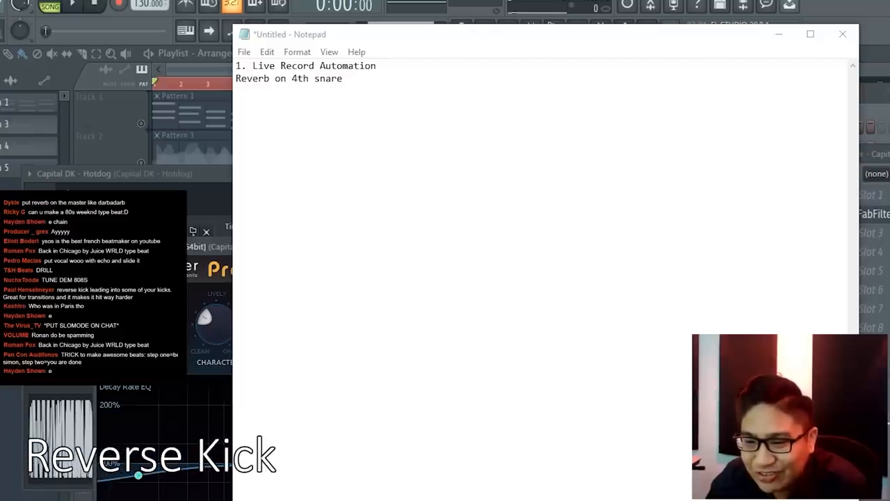
Step: Reverse the Capital DK Mercy sample under Precomputed effects and adjust its volume
click(842, 33)
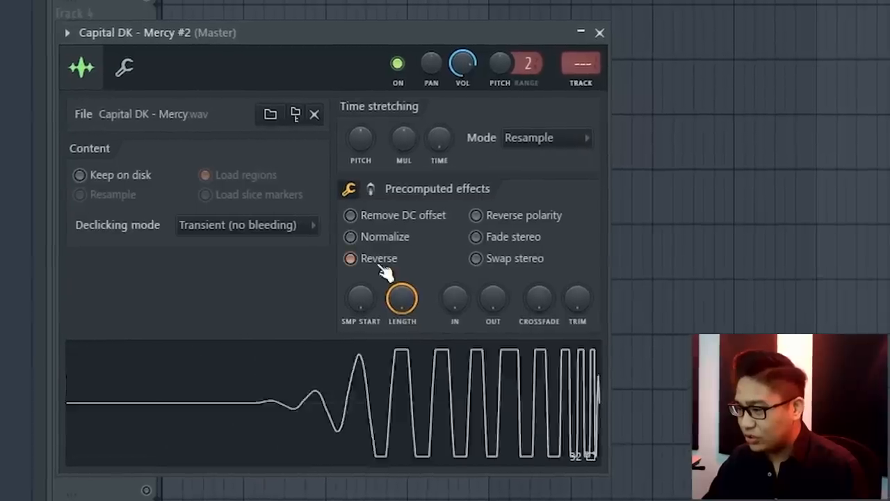
click(599, 32)
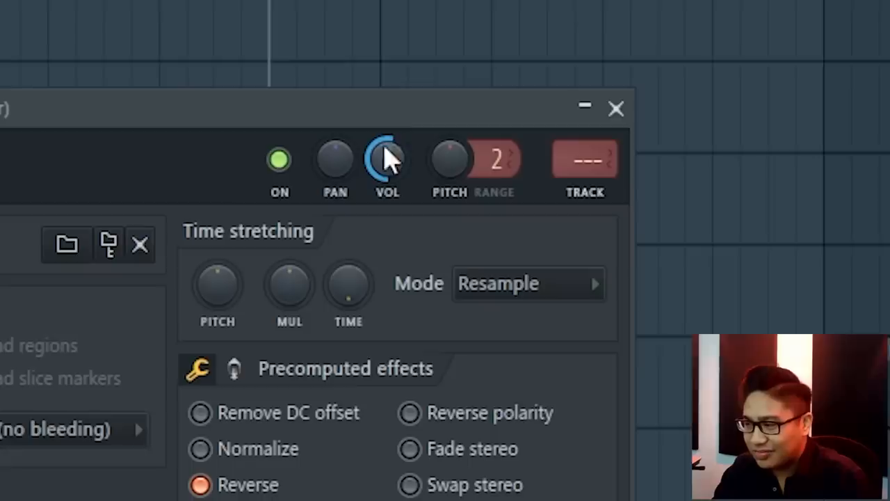
click(615, 109)
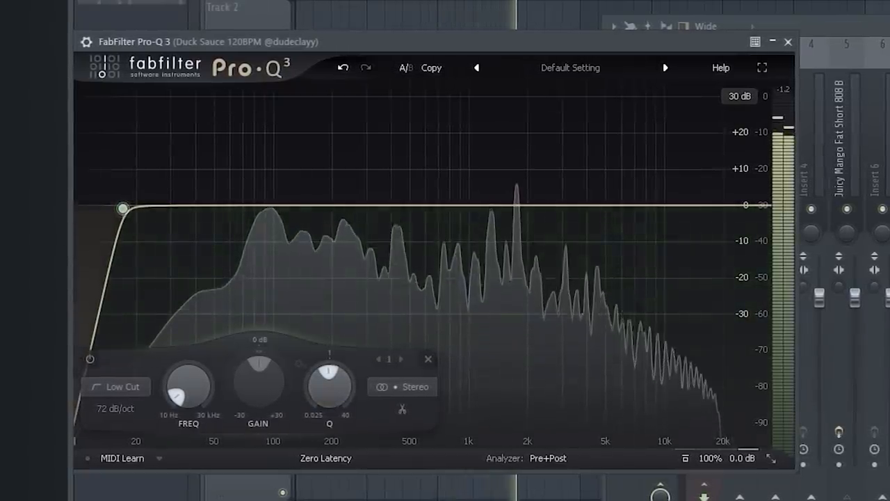
Step: Sweep the Duck Sauce Pro-Q 3 low cut up and back toward 100 Hz, then reopen Pro-Q 3
drag(123, 208, 375, 208)
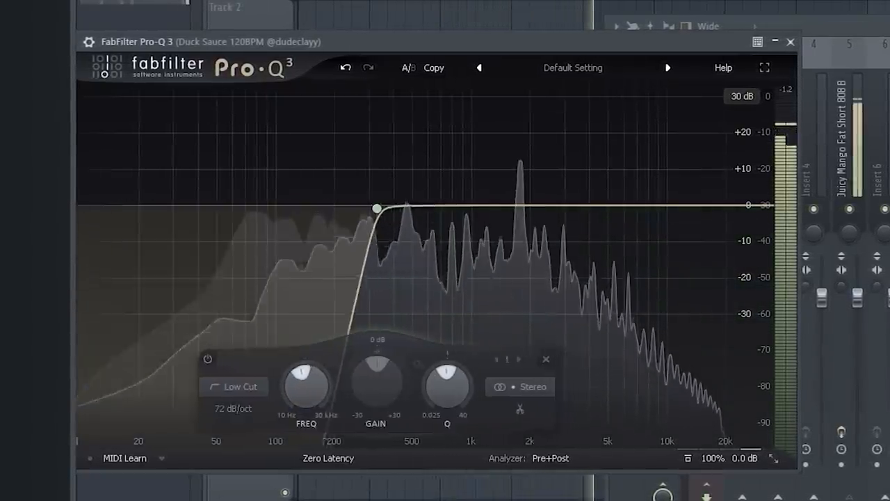
drag(375, 207, 275, 208)
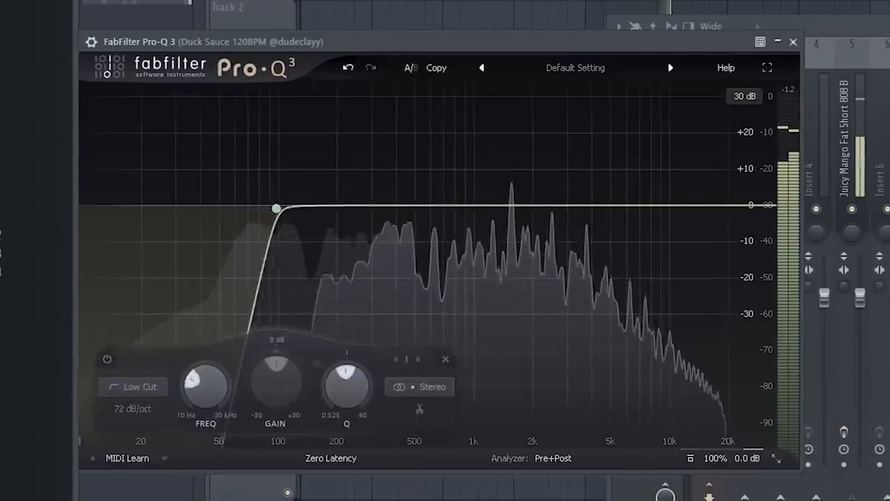
drag(276, 208, 364, 207)
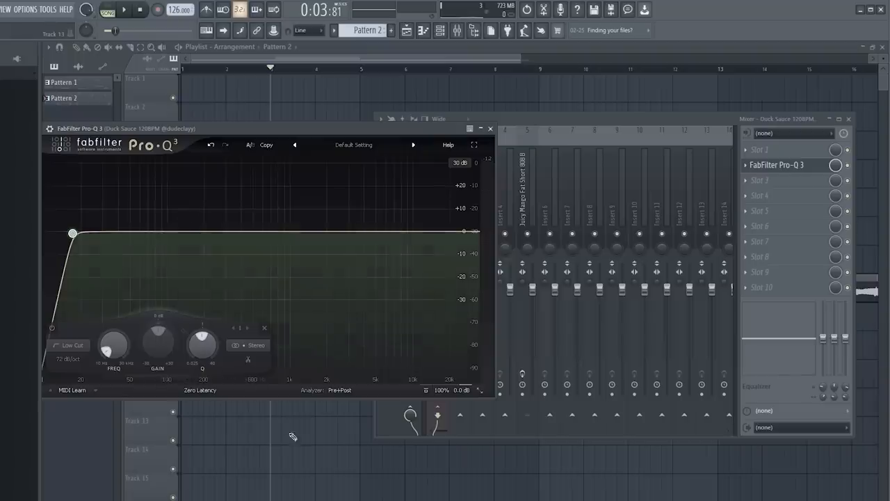
mouse_move(537, 123)
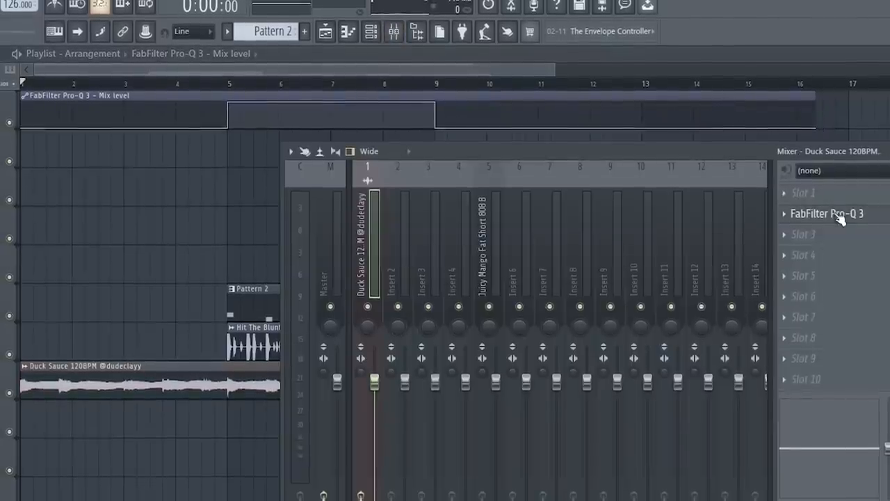
click(826, 214)
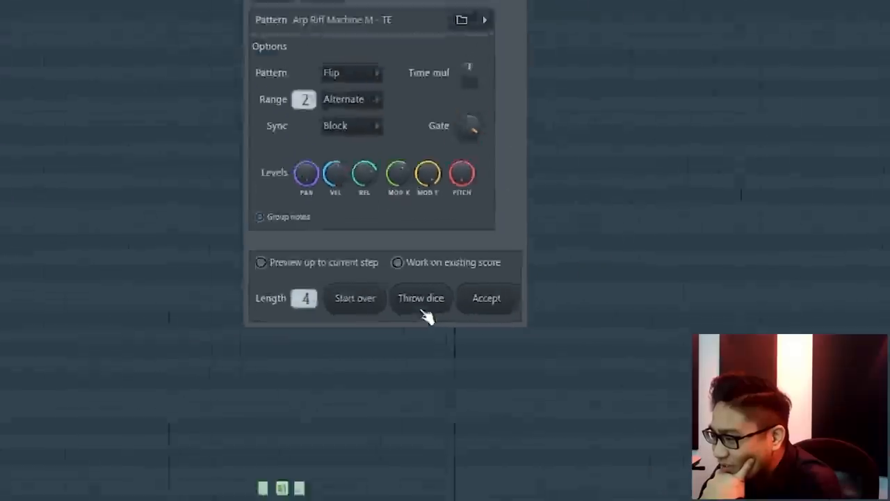
Step: Throw dice on Riff machine's Arp step for random notes, then return to the Prog step
click(486, 298)
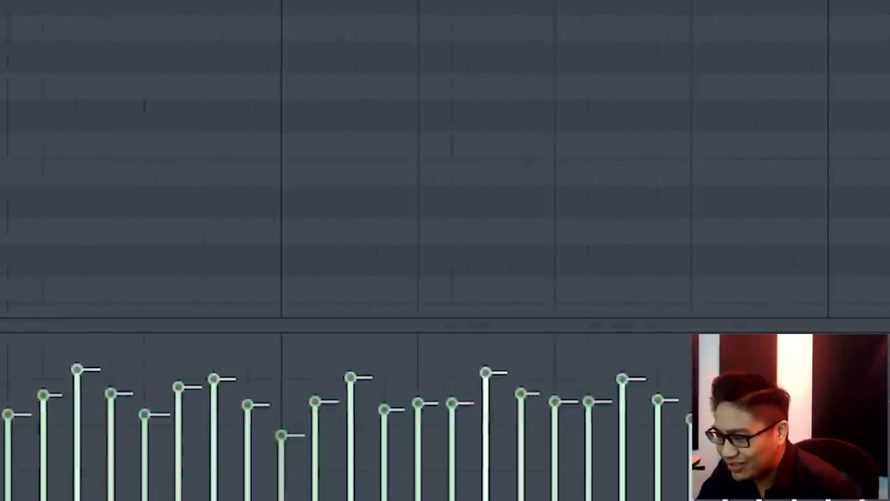
right_click(132, 333)
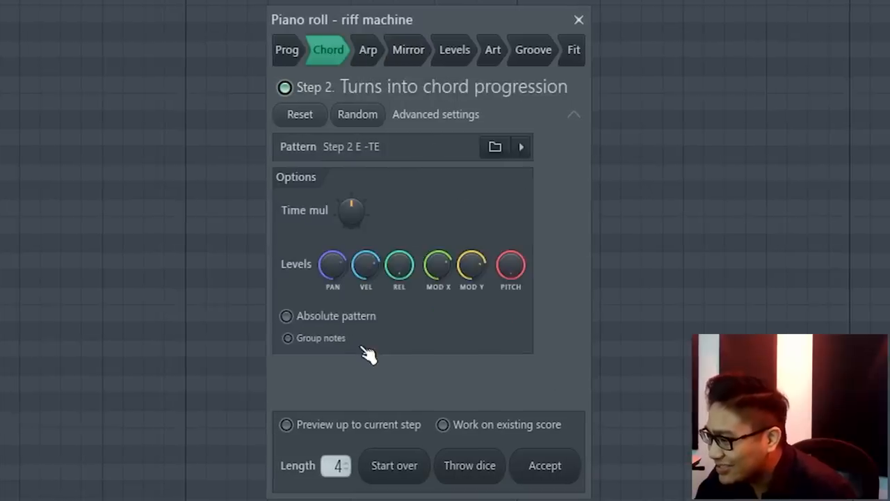
click(286, 49)
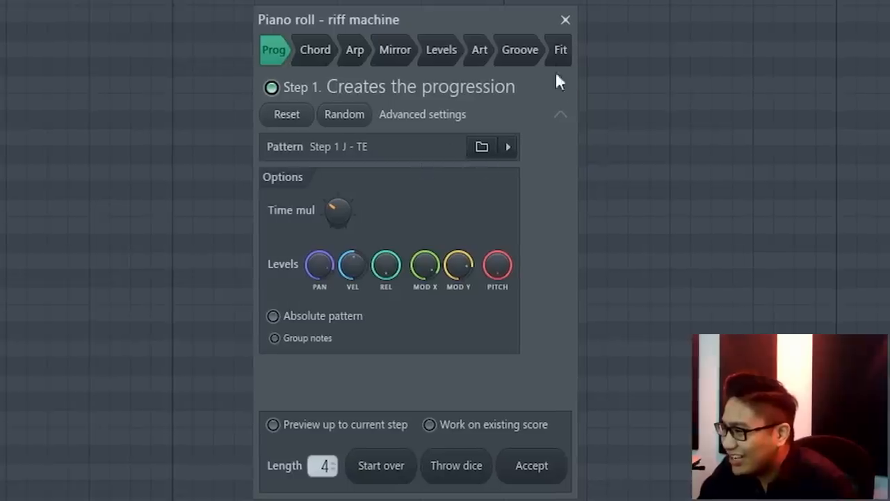
click(531, 465)
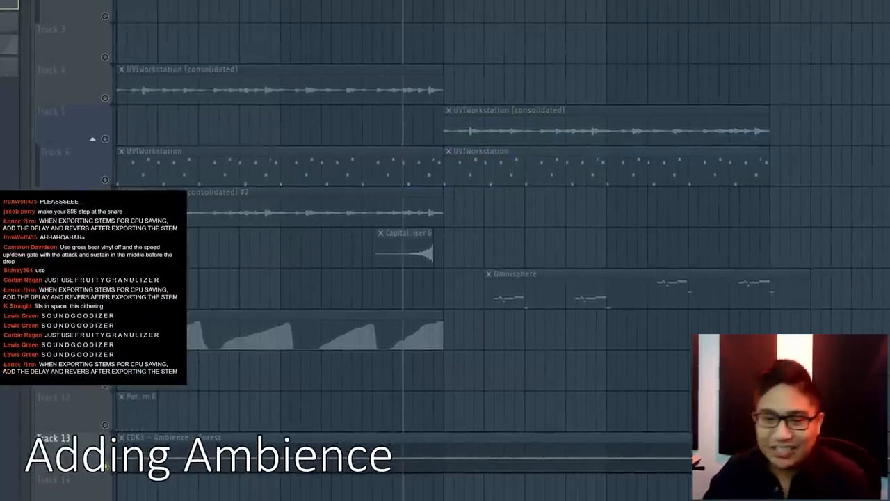
Step: Preview the Bathroom and Forest ambience samples, then bring Feb 10 Bouncy back to front
scroll(down, 3)
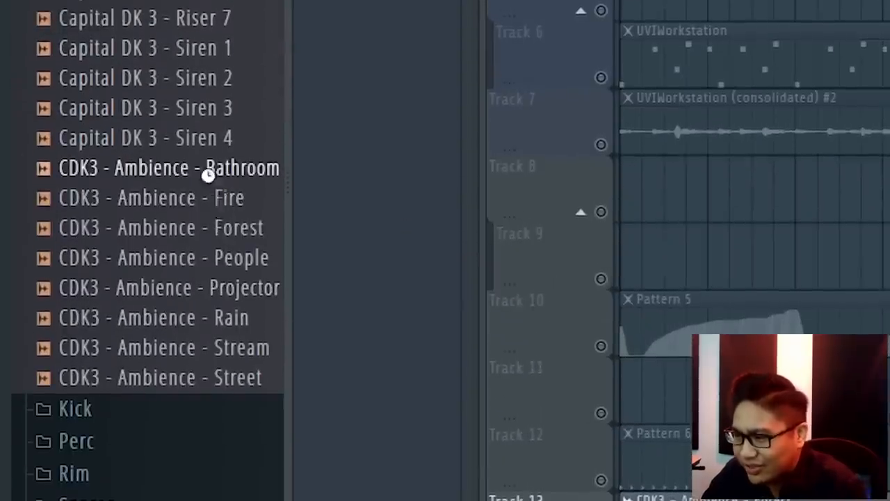
click(167, 167)
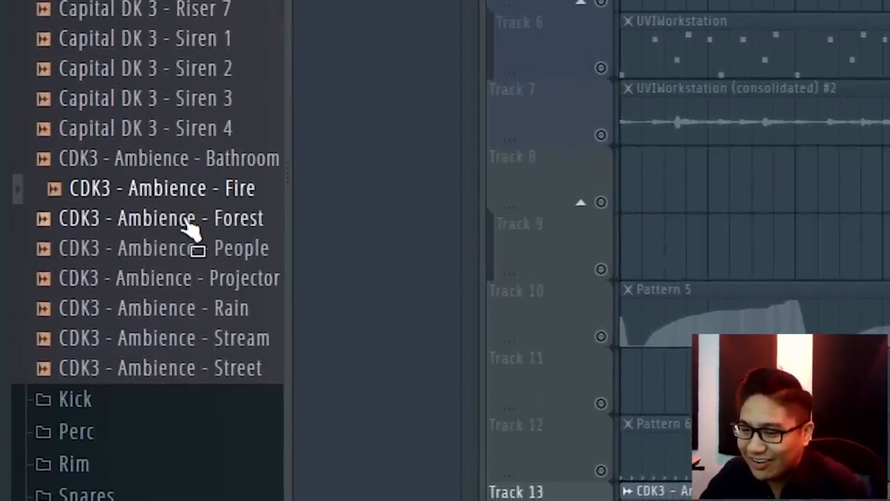
click(160, 218)
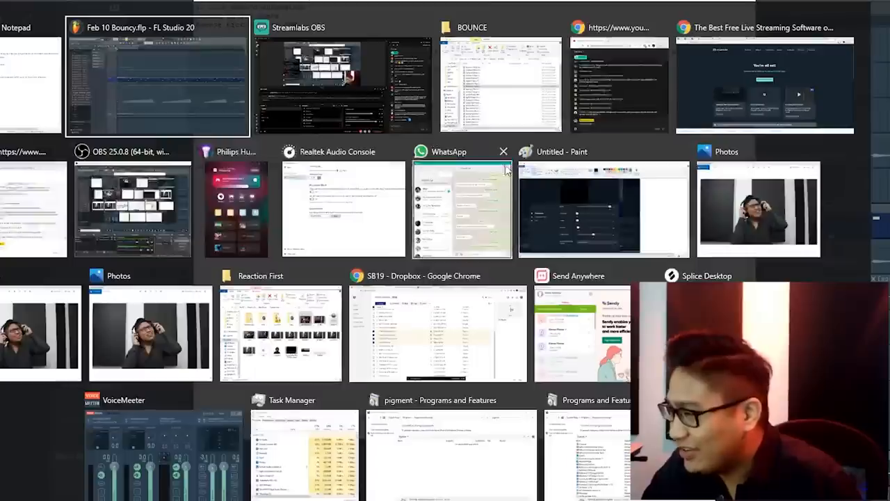
click(158, 84)
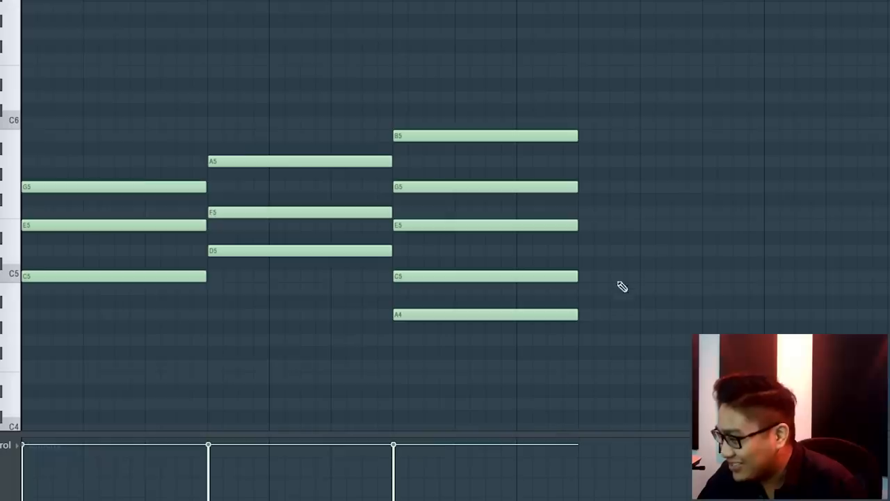
mouse_move(600, 362)
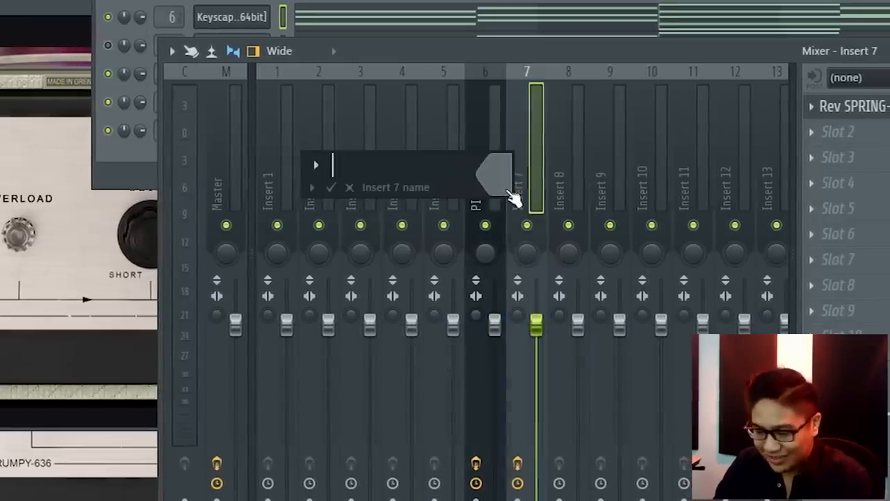
Step: Try names like Guitar and JBanjo on inserts 6–9, then show the Keyscape-named inserts
text(Guitra)
click(561, 188)
text(Vocal)
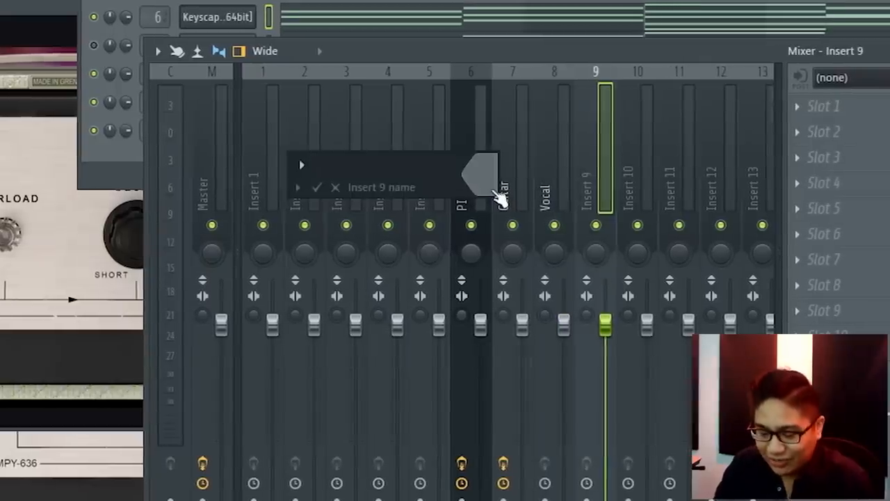
text(JBanjo)
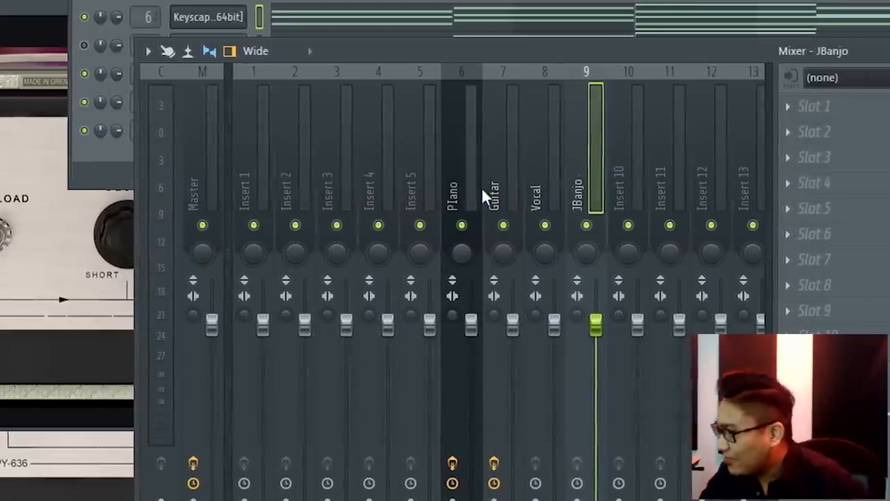
click(456, 195)
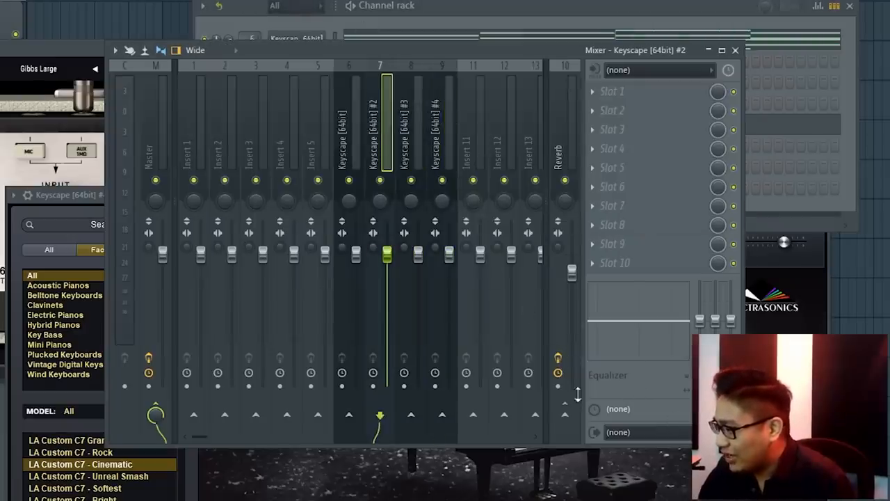
click(411, 125)
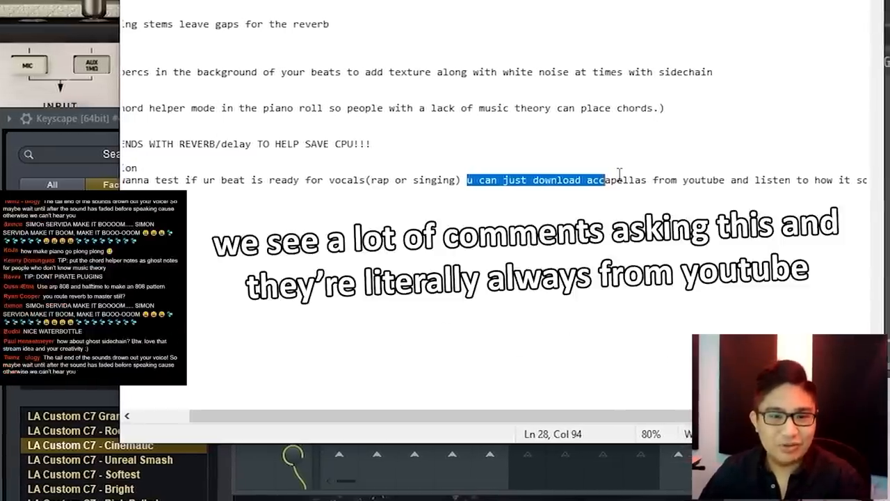
Step: Search YouTube for 'rap acapella' and open the 140 BPM All Of A Sudden acapella
text(rap)
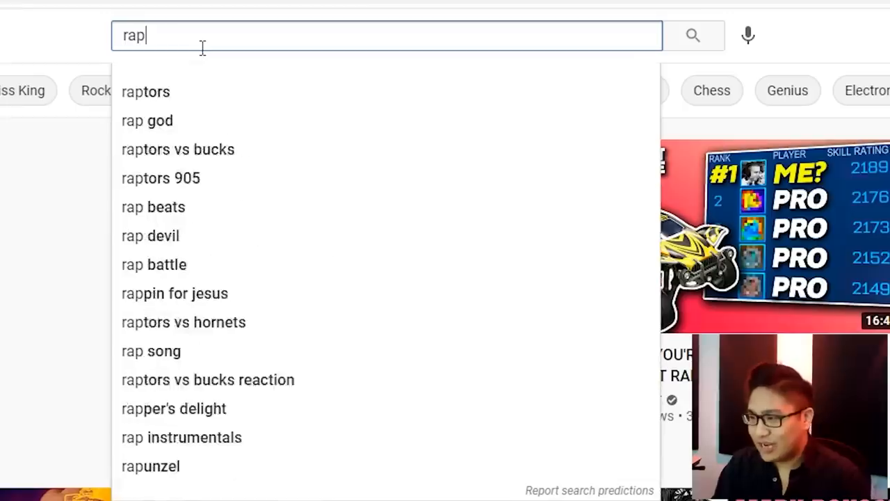
text(acapella)
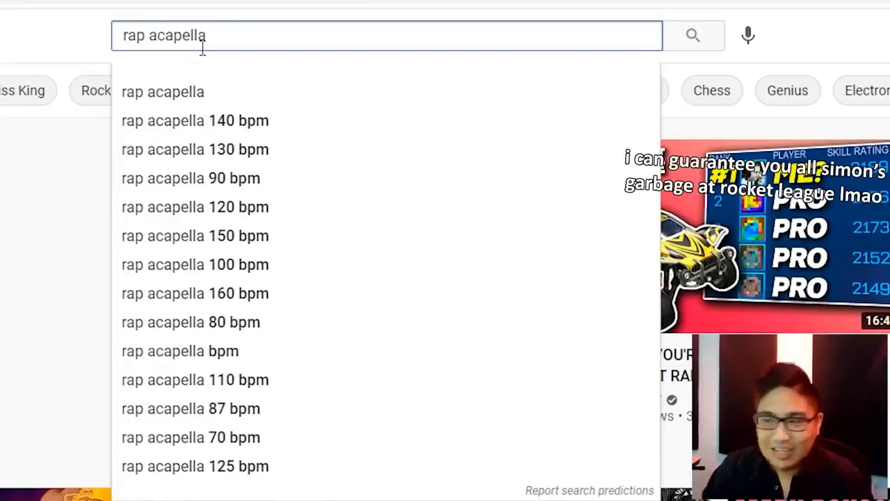
click(692, 35)
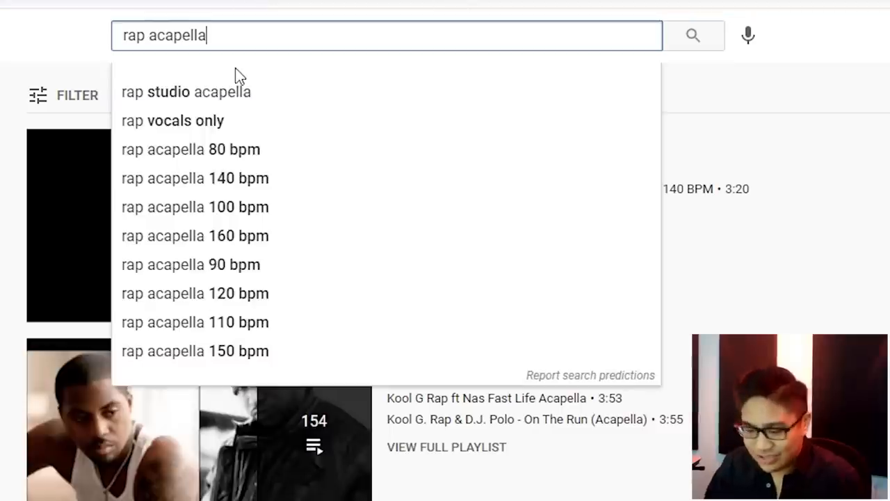
click(185, 91)
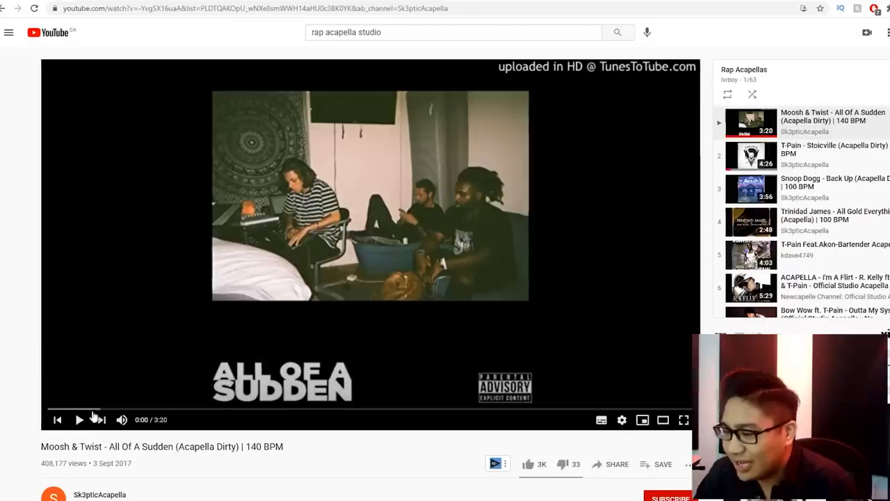
mouse_move(139, 420)
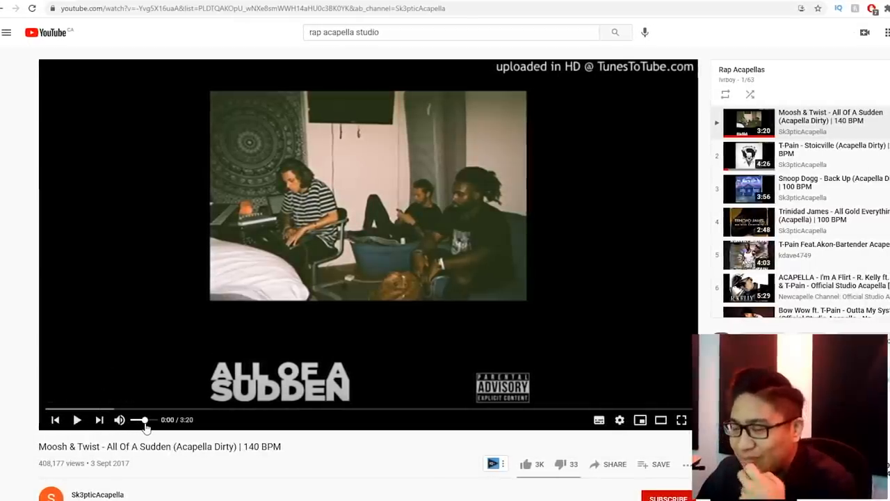
Step: Play then pause the acapella video and scroll down the page
click(77, 420)
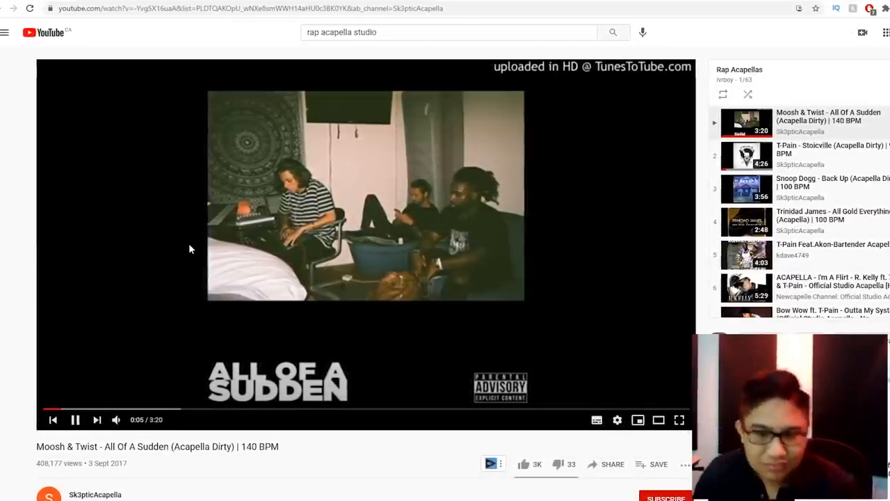
click(75, 419)
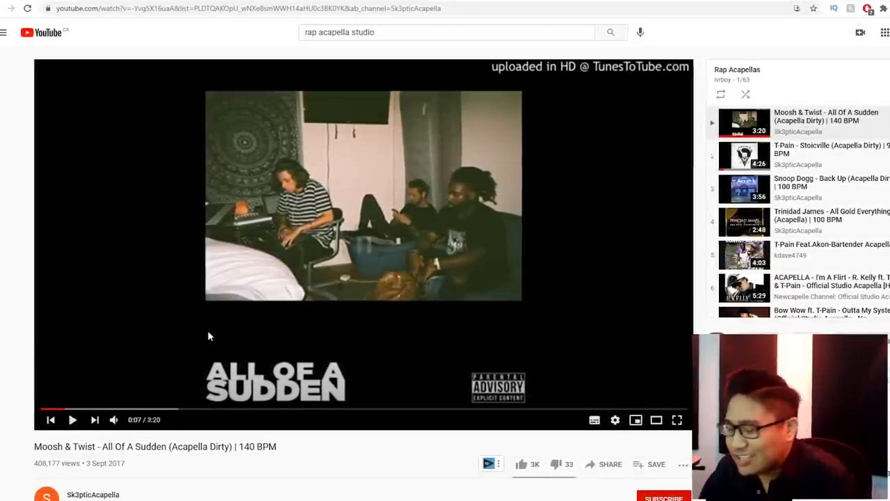
mouse_move(267, 309)
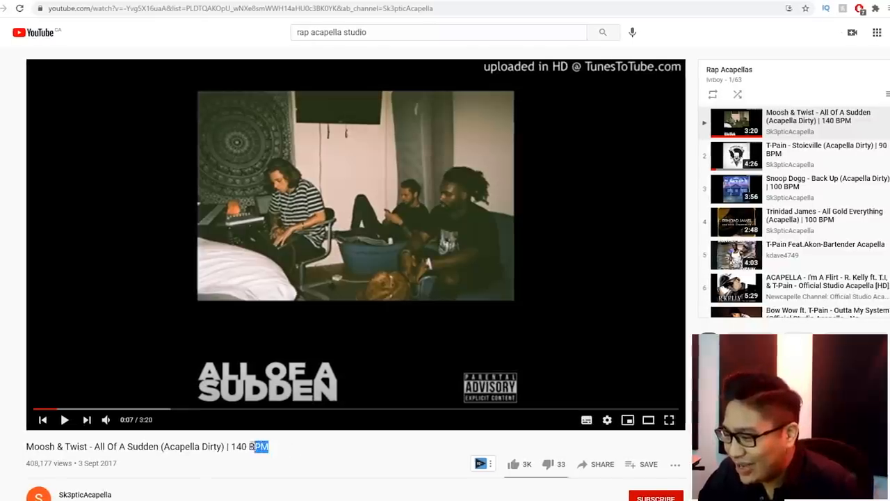
scroll(down, 3)
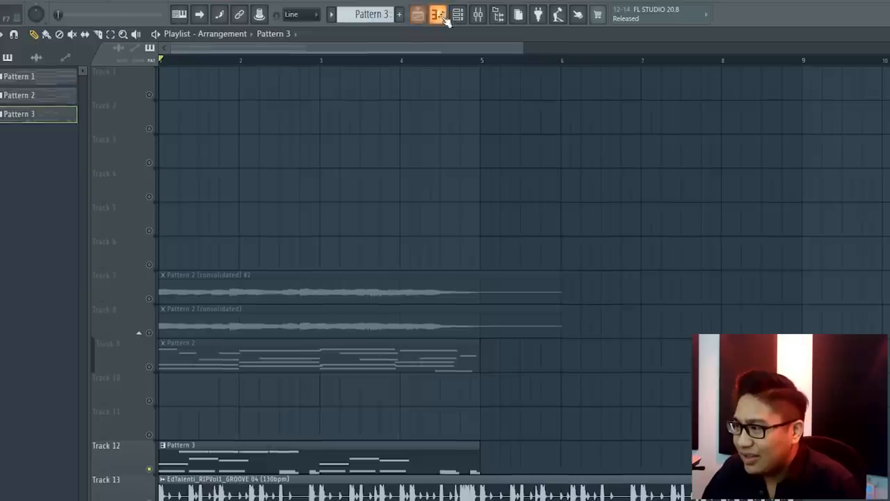
Step: Open the Capital DK 3 Lofi Snap snare's channel settings and bring up the plugin list
click(438, 14)
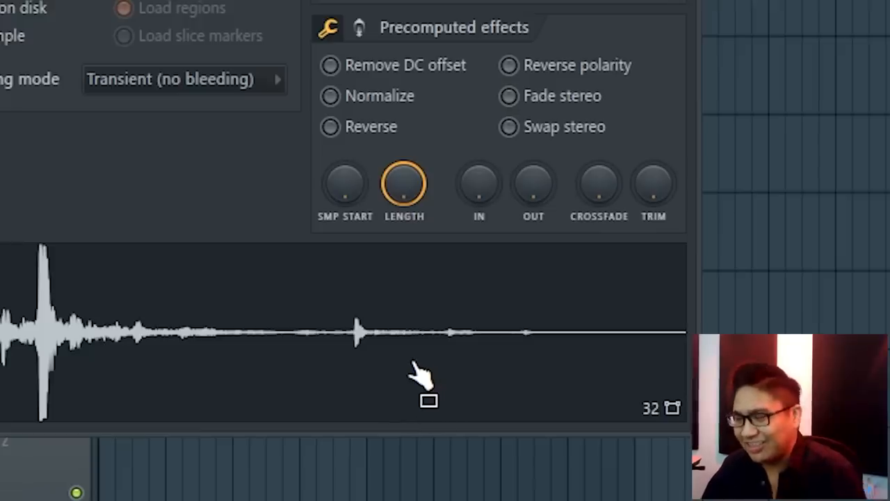
mouse_move(400, 278)
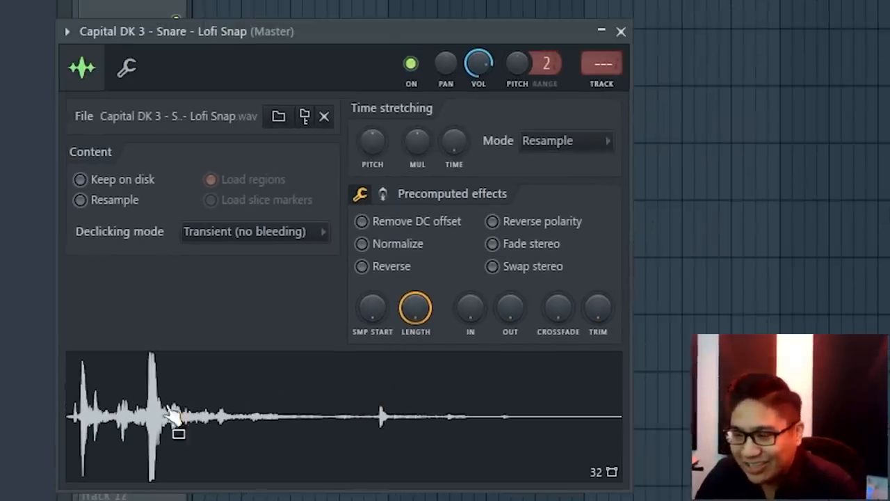
click(621, 31)
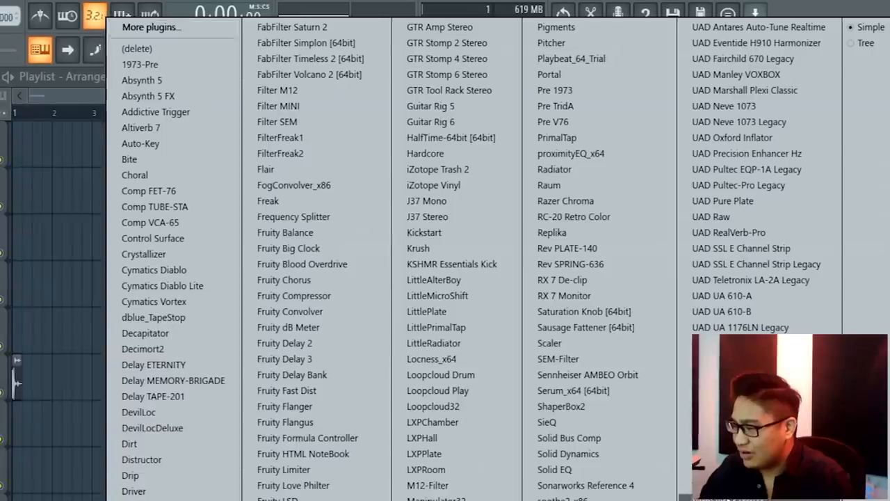
mouse_move(583, 216)
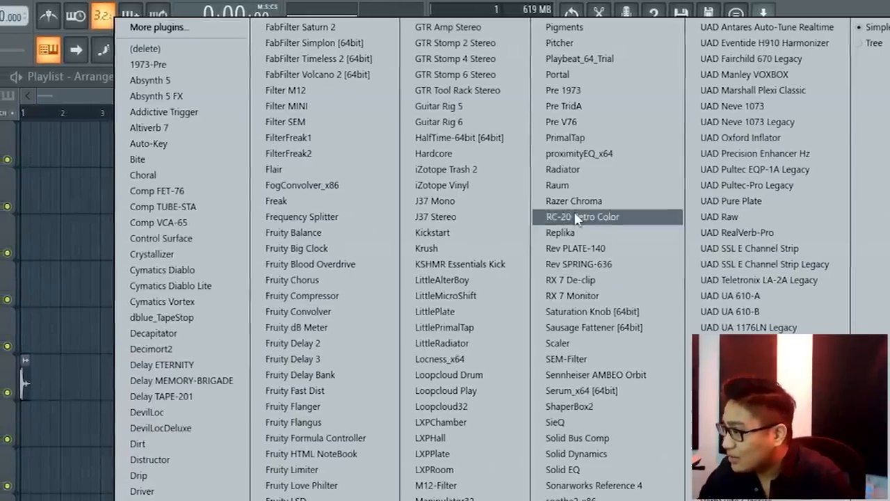
Step: Load RC-20 Retro Color on insert 4 and adjust its vinyl noise amount
click(583, 216)
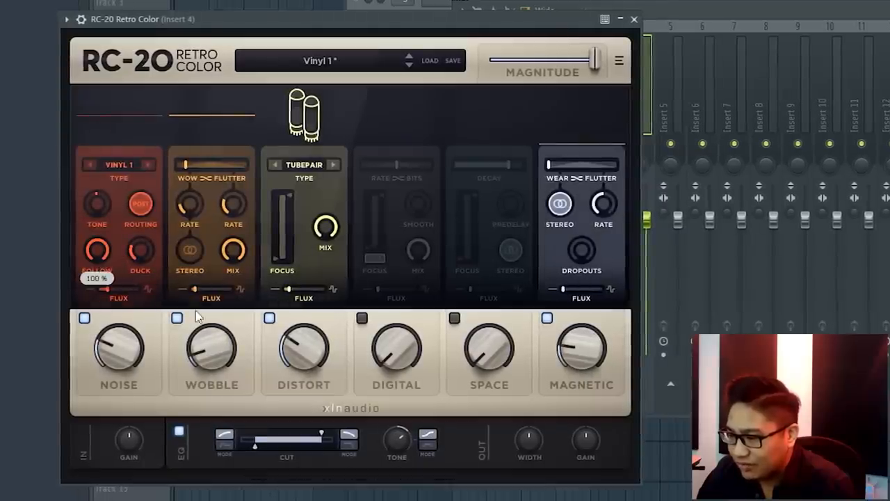
drag(118, 344, 119, 365)
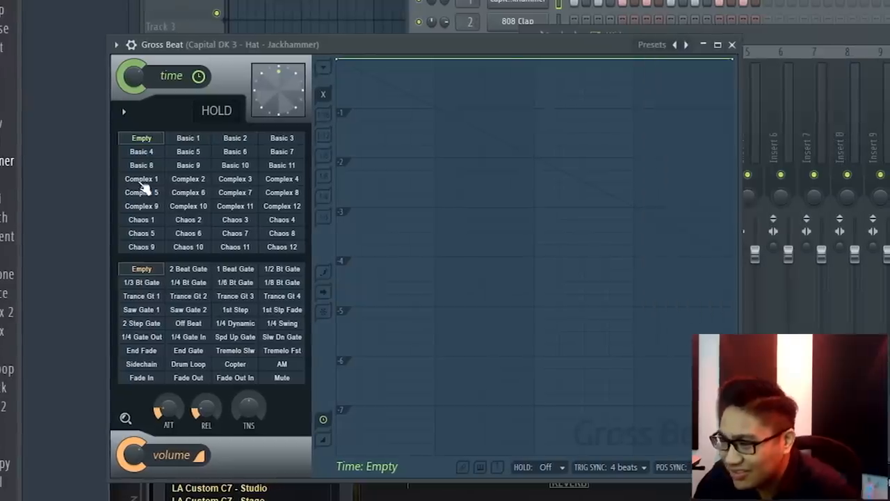
Step: Cycle the Jackhammer hat's Gross Beat through the Complex 1 to 5 time-stutter presets
click(141, 178)
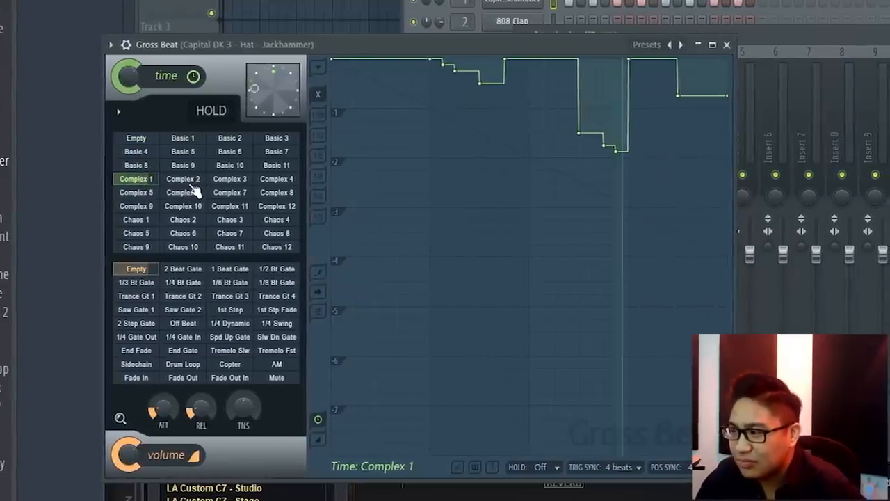
click(177, 179)
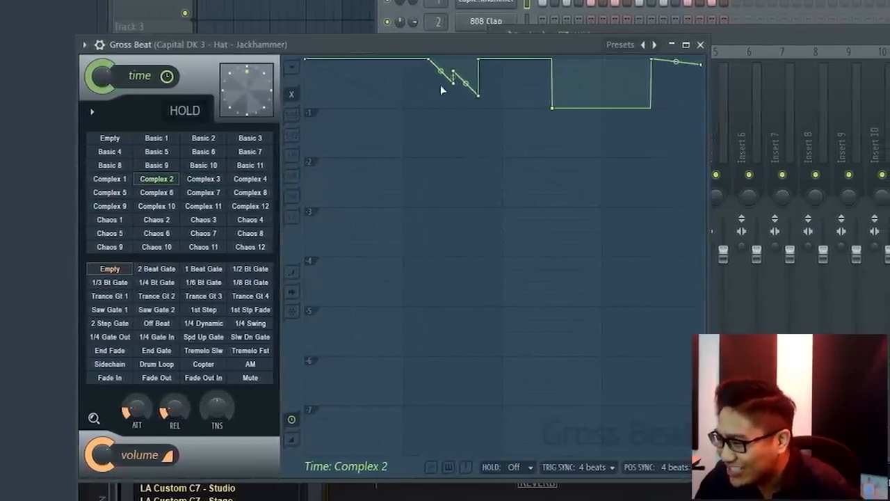
click(197, 179)
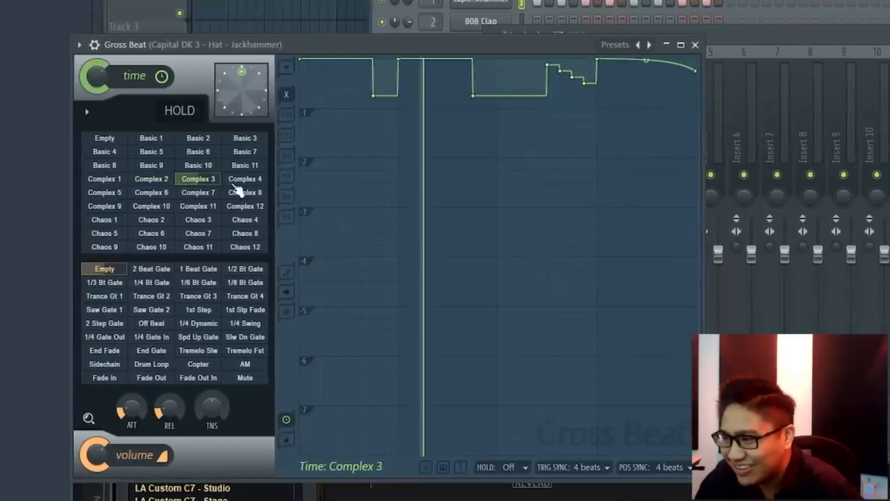
click(239, 179)
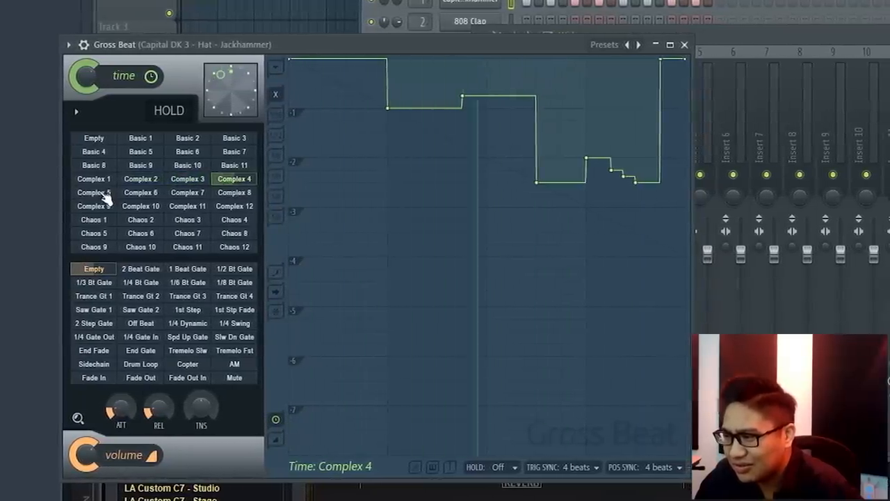
click(88, 191)
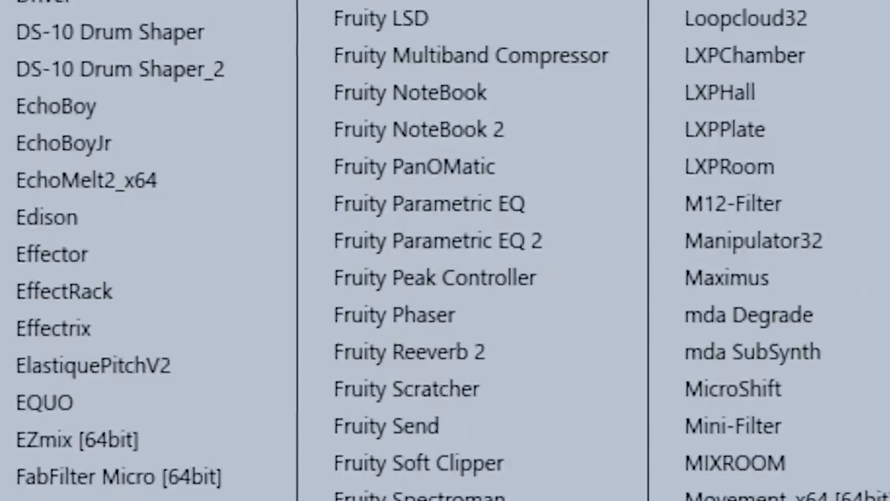
Step: Add Fruity Peak Controller and link the vocal reverb send level to Peak ctrl - Peak
click(434, 276)
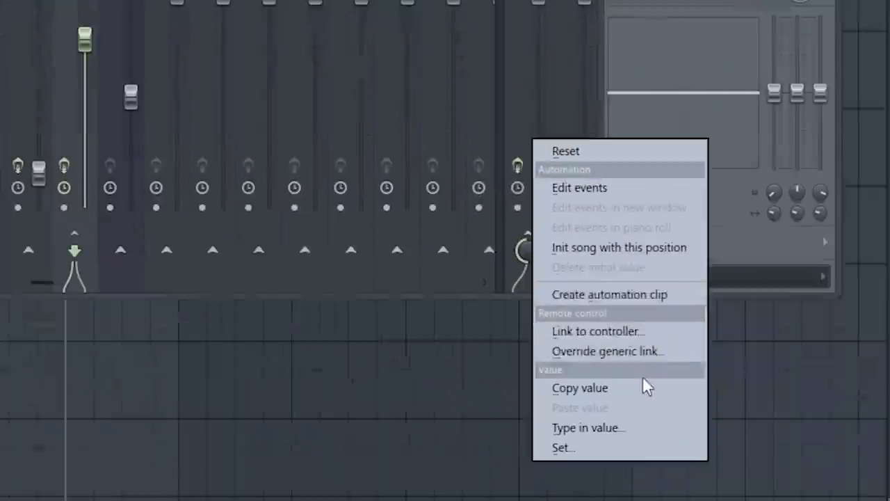
mouse_move(646, 337)
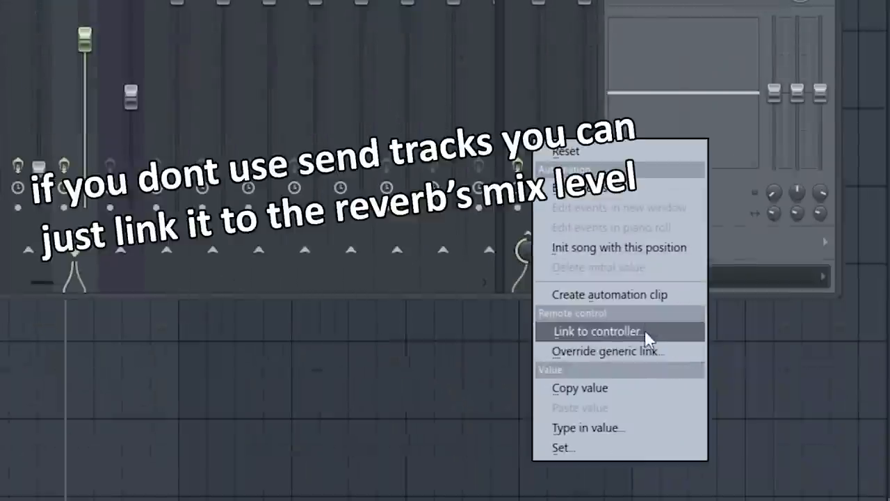
click(596, 331)
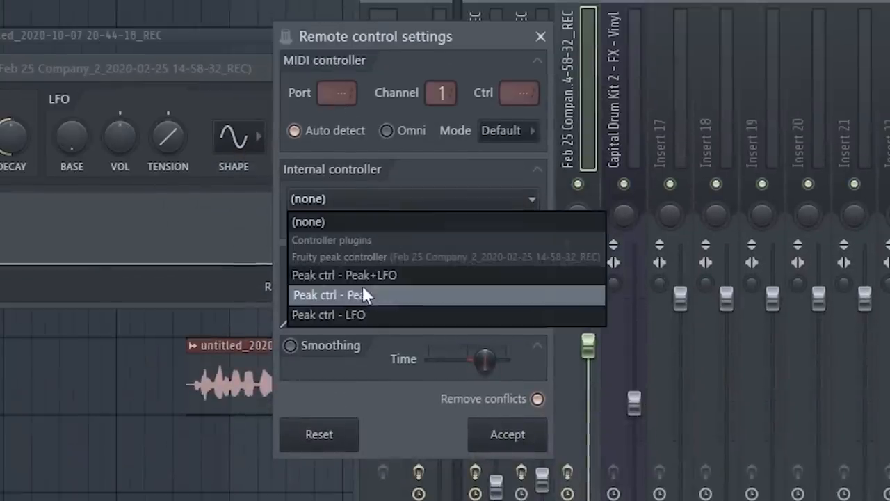
click(362, 294)
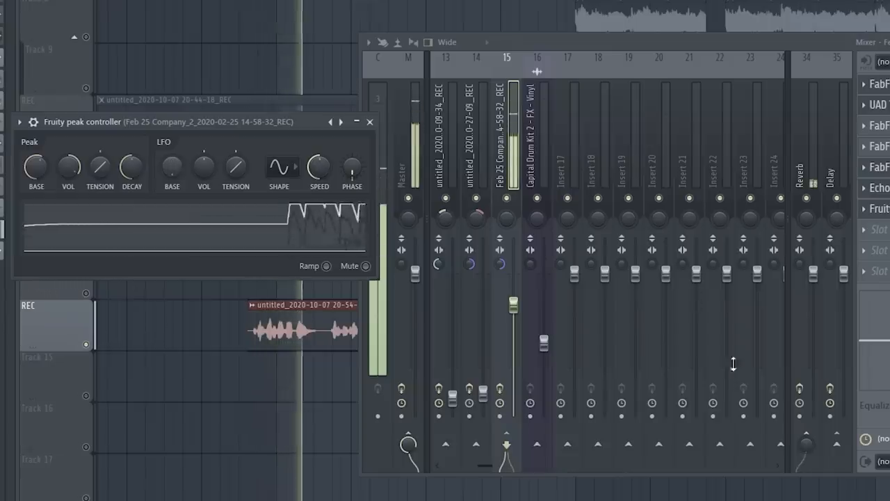
drag(36, 169, 36, 159)
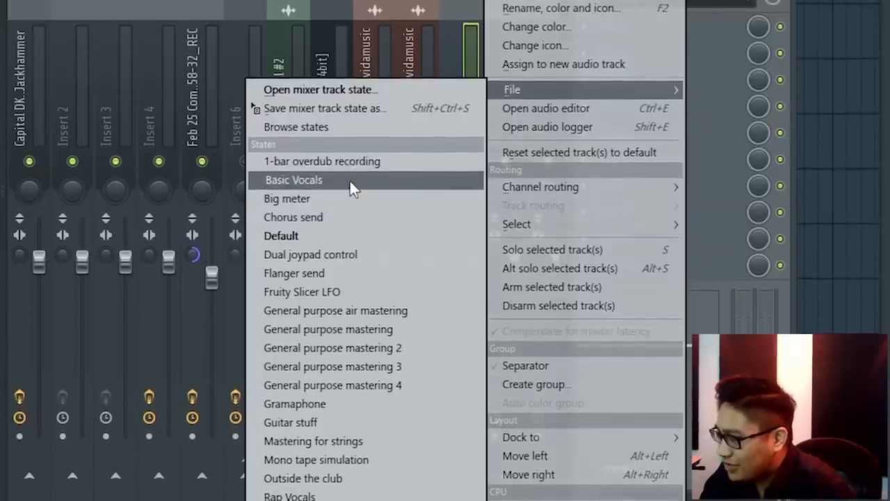
Step: Apply the Basic Vocals mixer state to insert 5 and open its LA-2A compressor
click(293, 180)
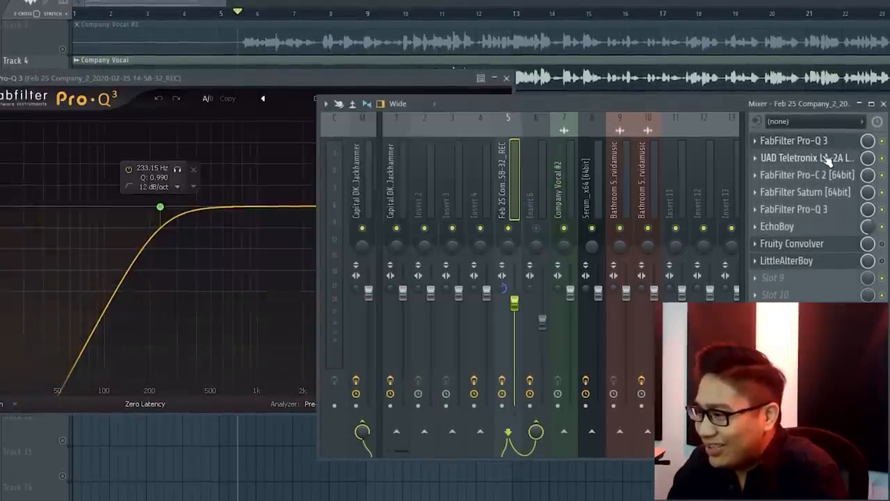
click(806, 158)
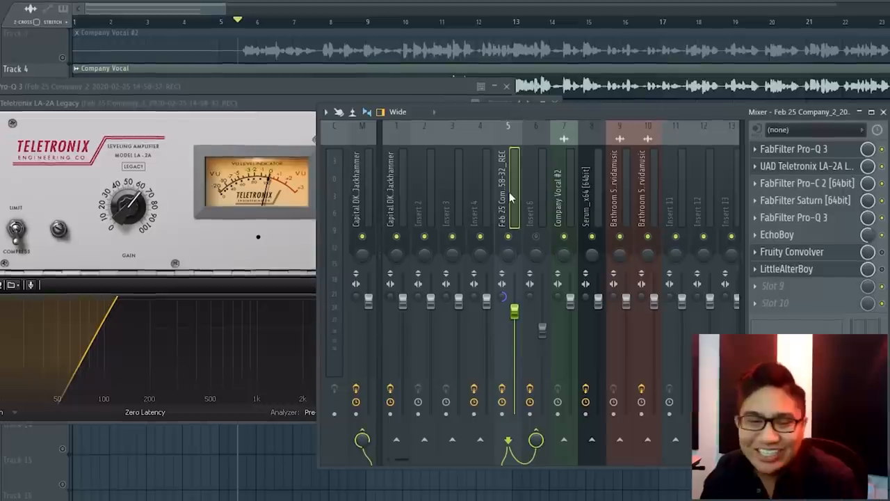
right_click(508, 198)
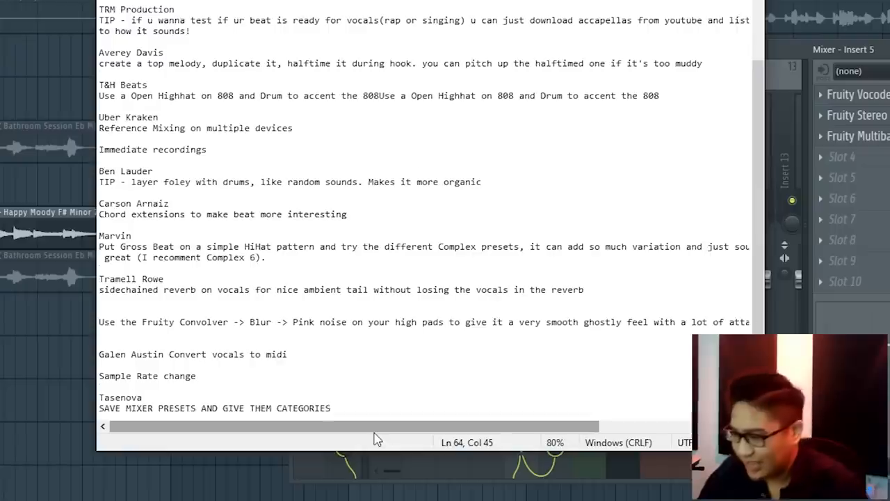
Step: Scroll the Notepad tips down to the Slerpy Sounds reversed-reverb riser tip
scroll(down, 3)
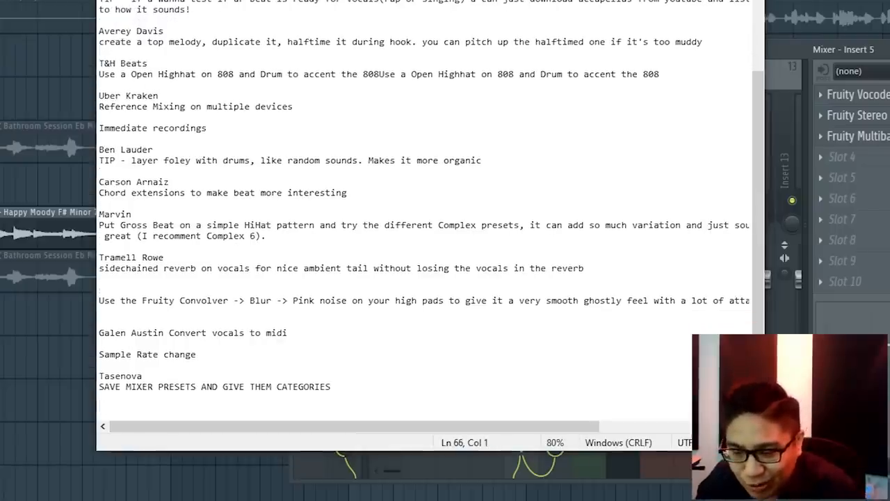
scroll(down, 3)
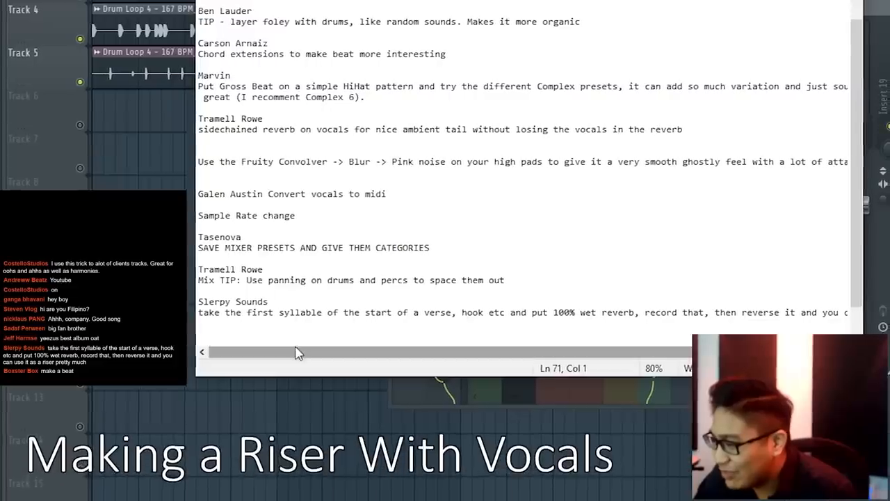
drag(299, 352, 459, 352)
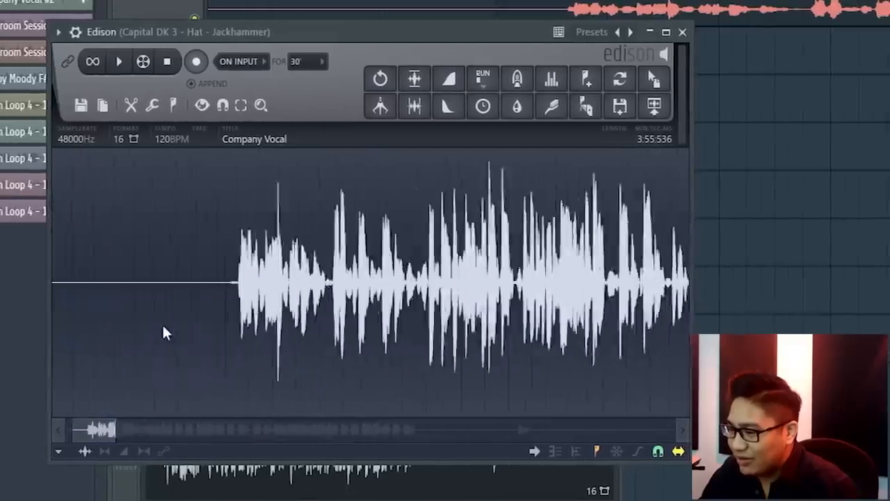
Step: Drag-select the opening syllable of the Company Vocal sample in Edison
drag(261, 279, 347, 278)
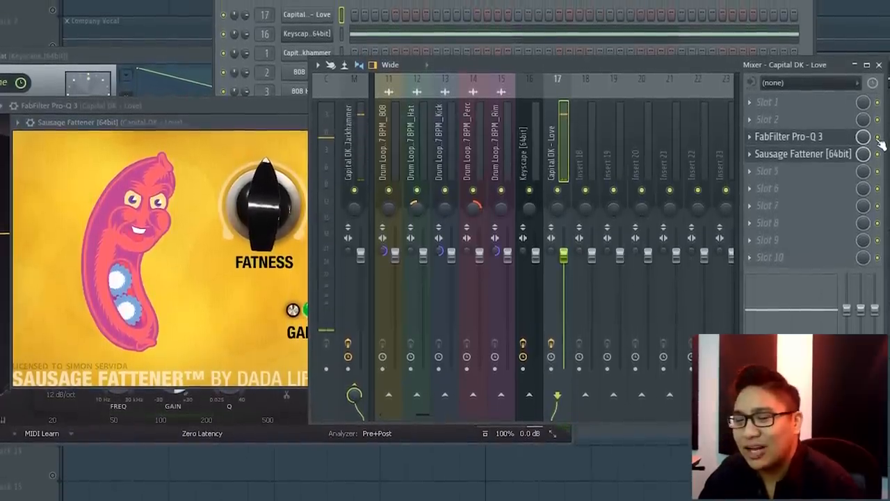
Step: Boost Pro-Q 3's low bell band by about +30 dB near 122 Hz on Capital DK - Love
click(788, 136)
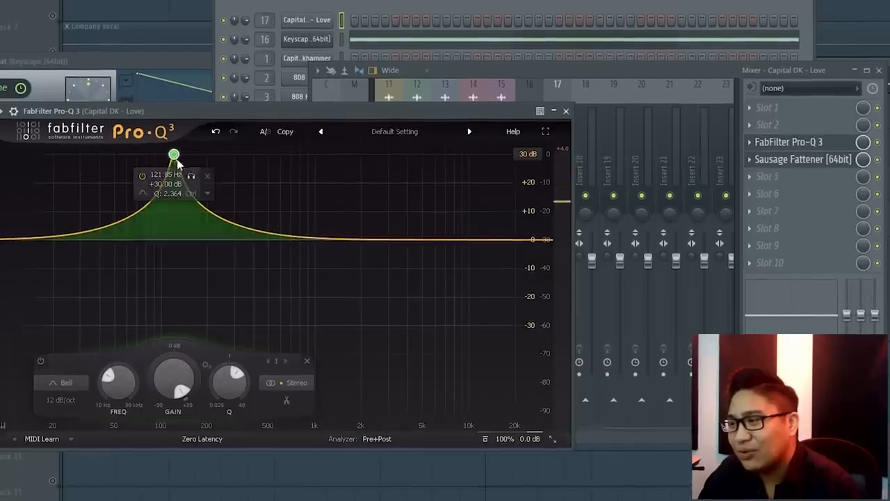
drag(174, 154, 174, 179)
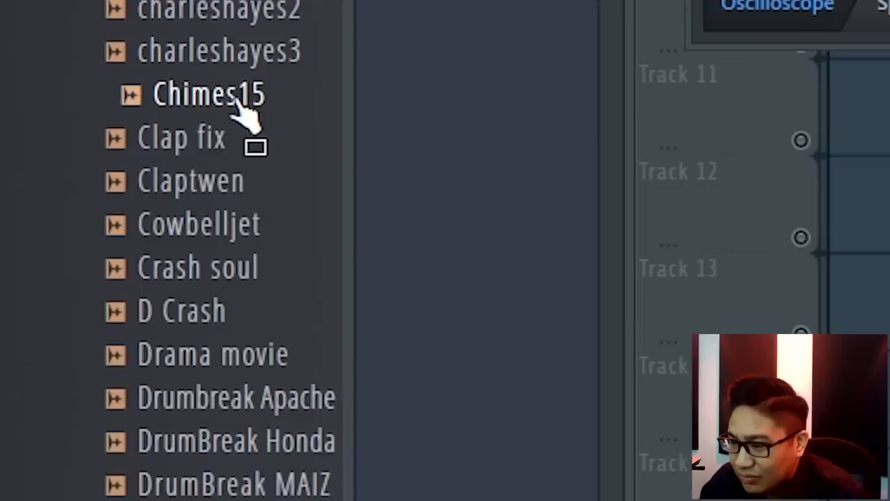
Step: Drag the Chimes15 sample from the browser onto the start of Track 13
scroll(up, 3)
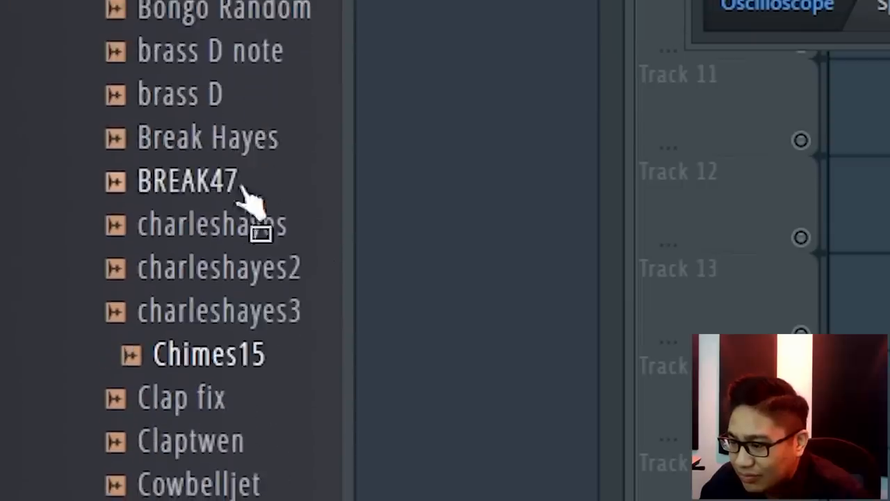
drag(209, 355, 208, 313)
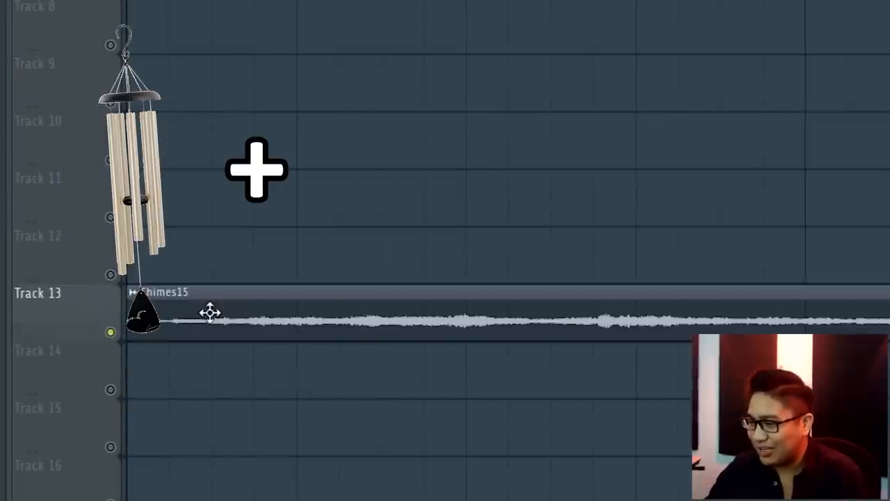